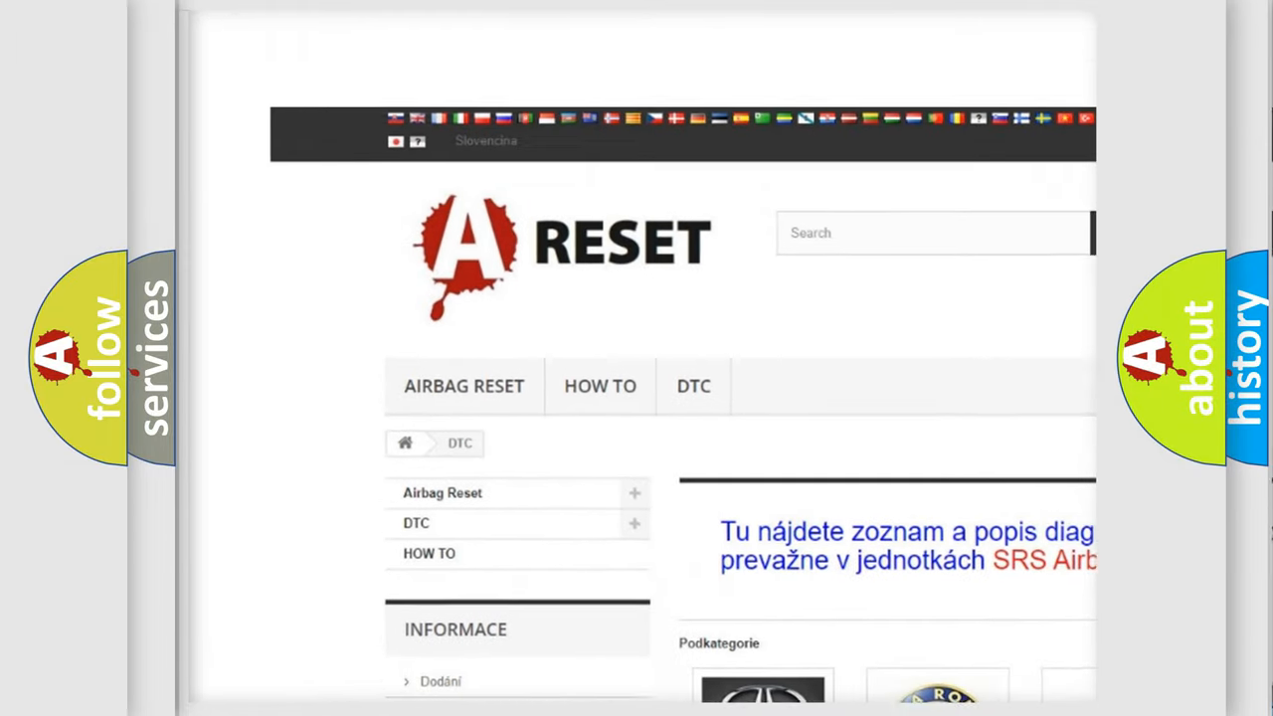
- Navigate from the DTC category page to the Saturn DTC listing via the Saturn logo
{"action": "scroll", "scroll_direction": "down", "scroll_amount": 3}
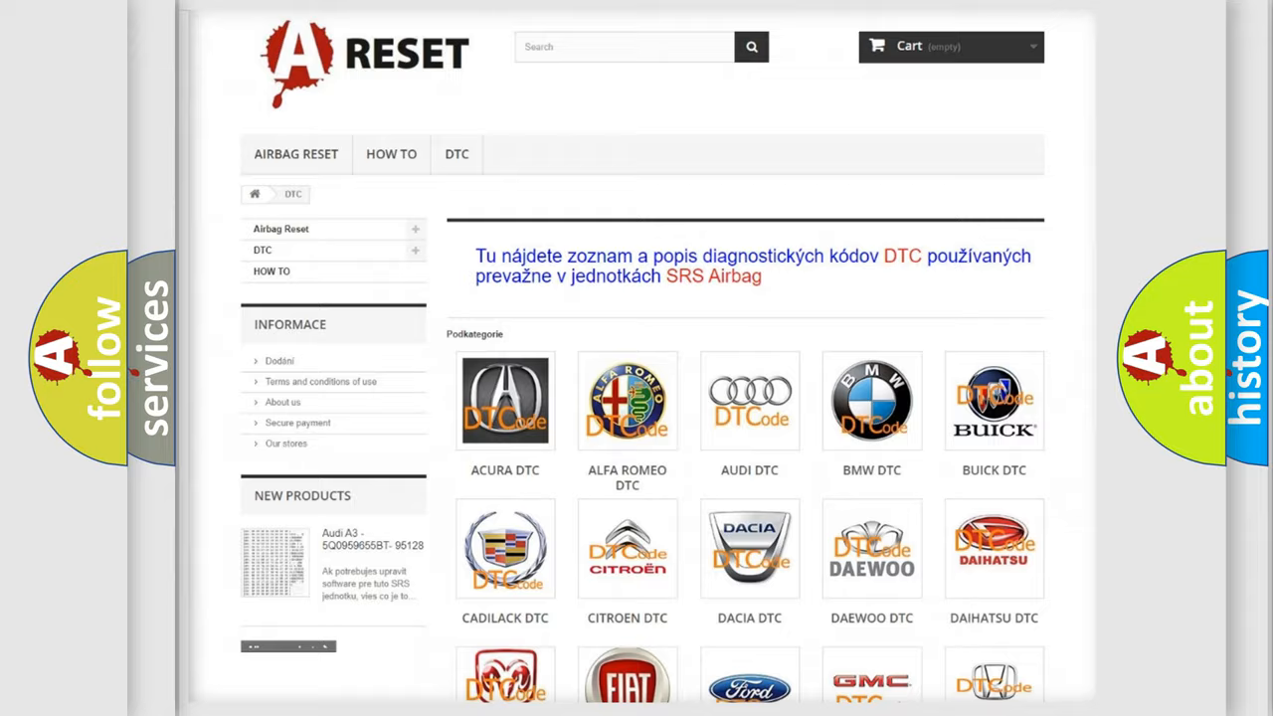
{"action": "scroll", "scroll_direction": "down", "scroll_amount": 3}
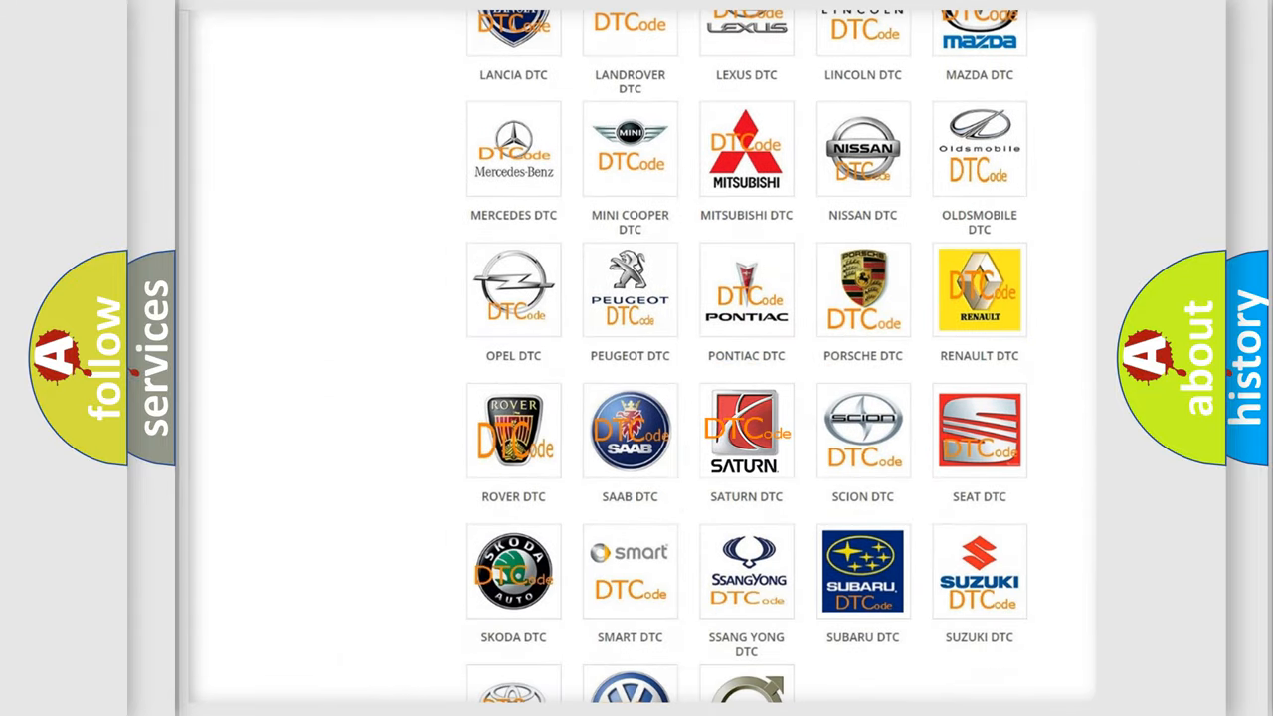
{"action": "left_click", "coordinate": [746, 430]}
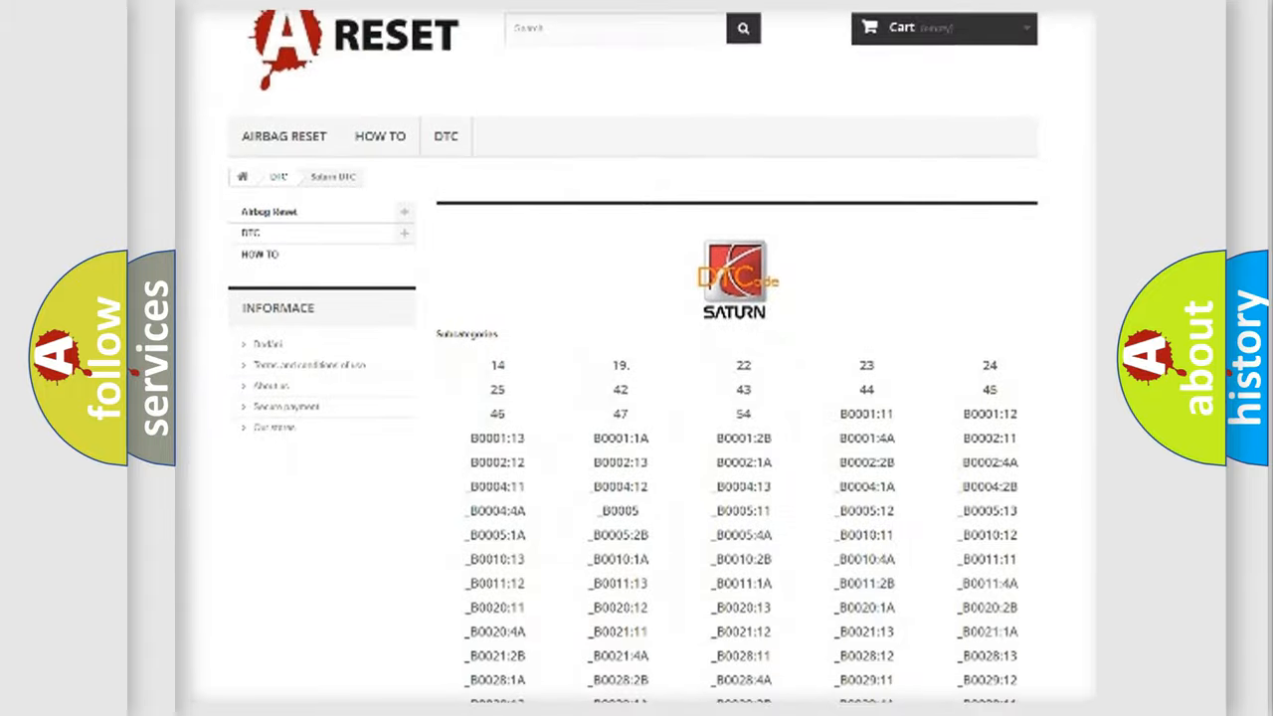
{"action": "scroll", "scroll_direction": "down", "scroll_amount": 3}
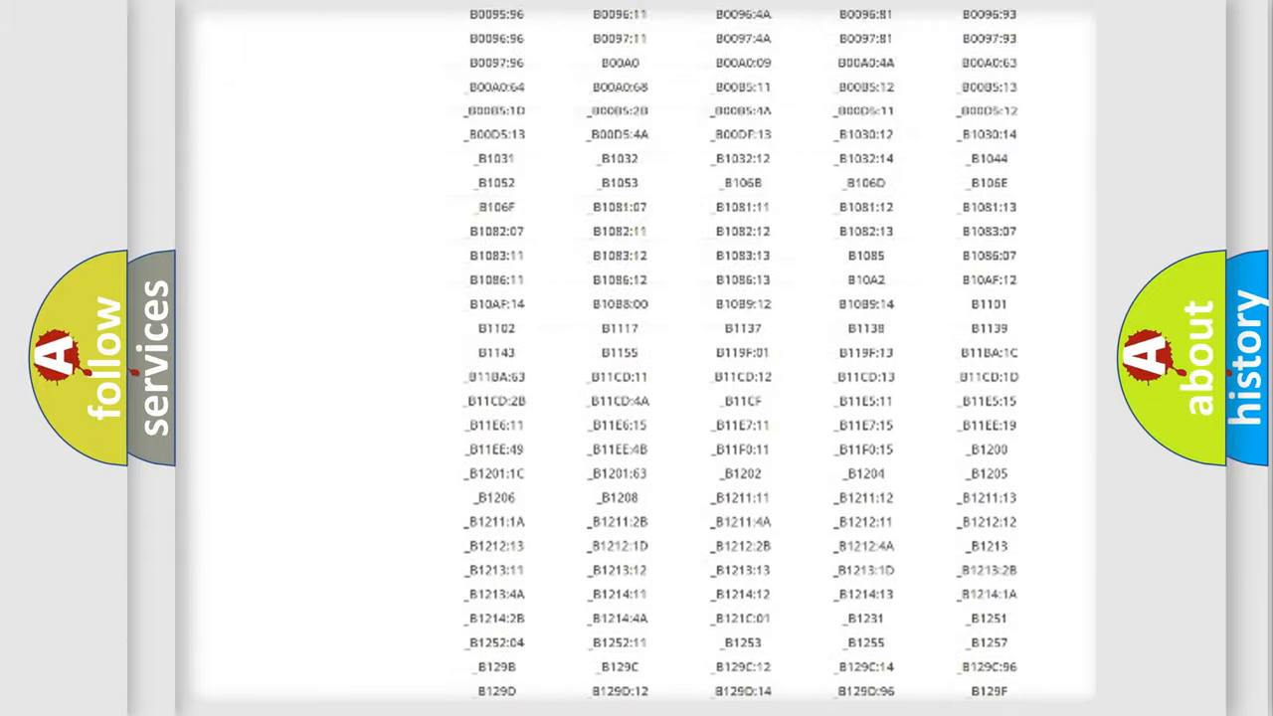
{"action": "scroll", "scroll_direction": "up", "scroll_amount": 3}
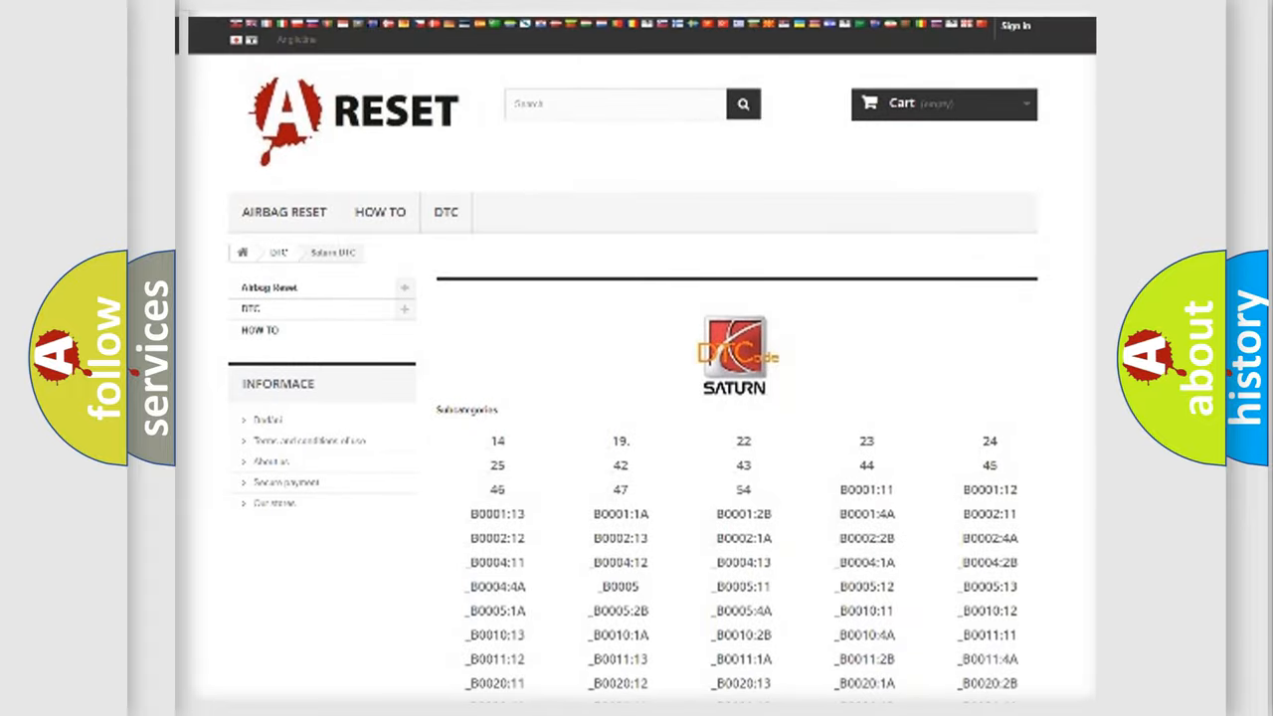